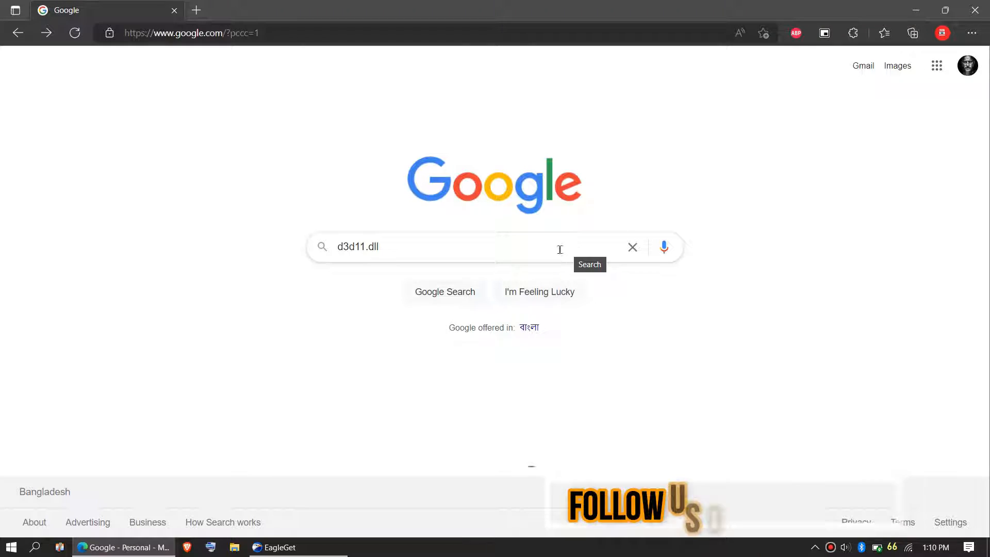
Search Google for d3d11.dll and open the DLL-files.com result.
left_click(444, 291)
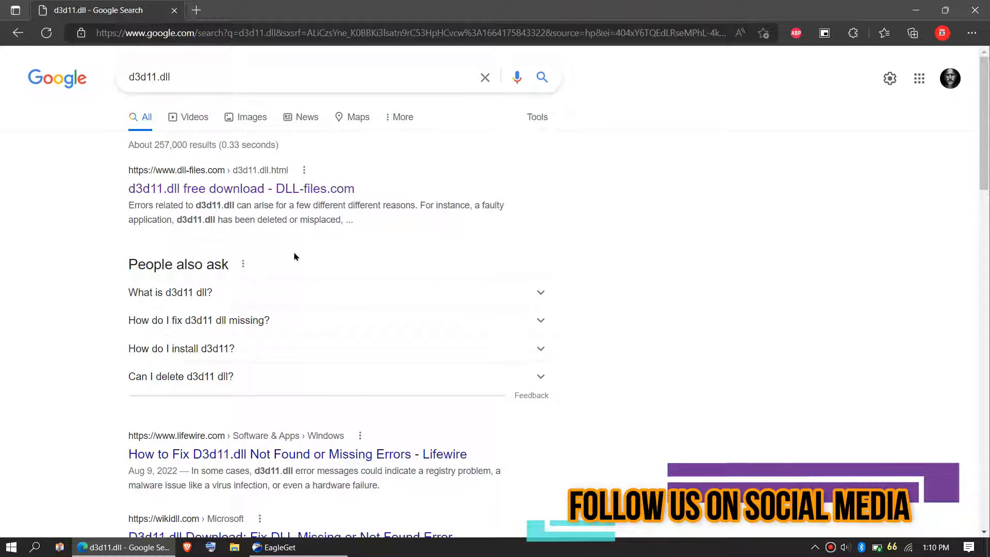
double_click(141, 189)
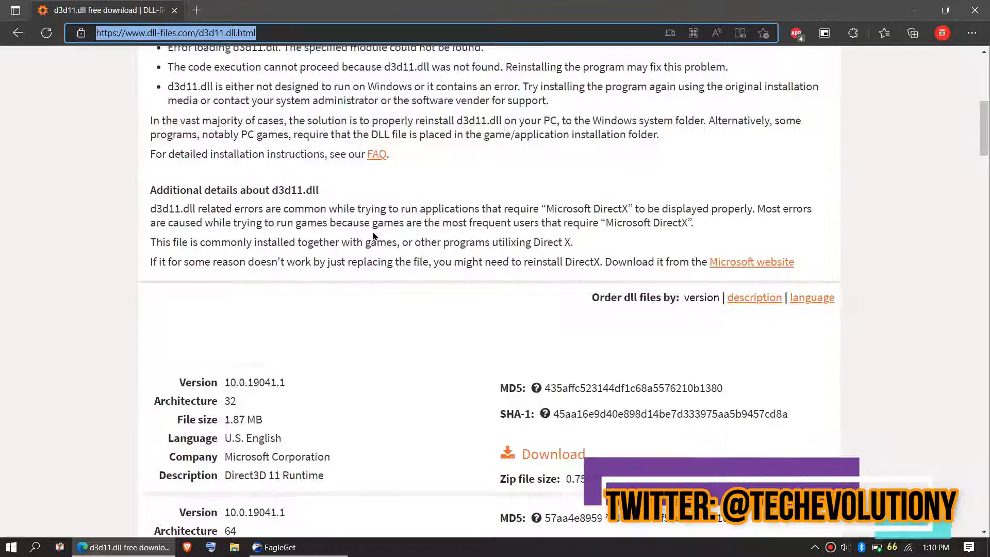
Scroll to the d3d11.dll version list and start a Windows search for 'sys'.
scroll("down", 3)
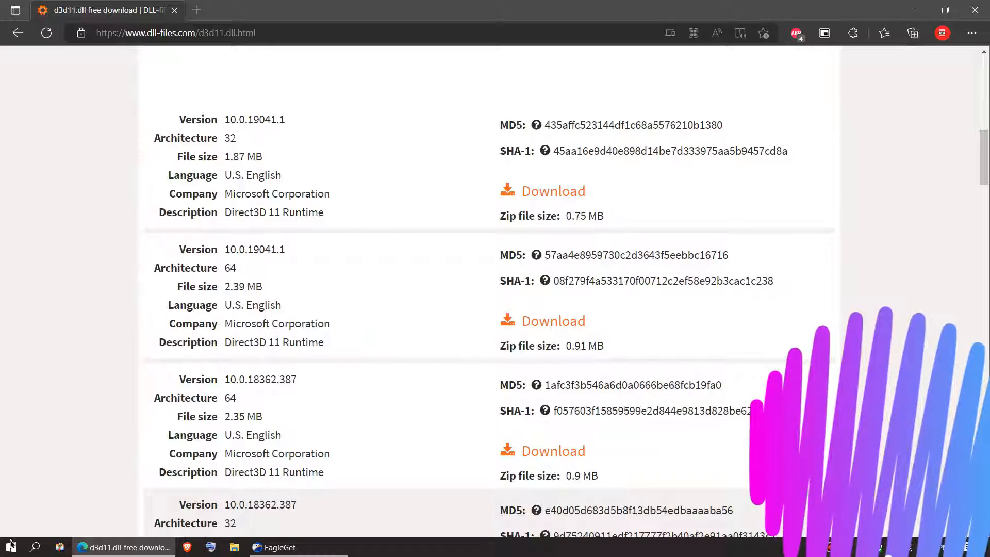
type("syste")
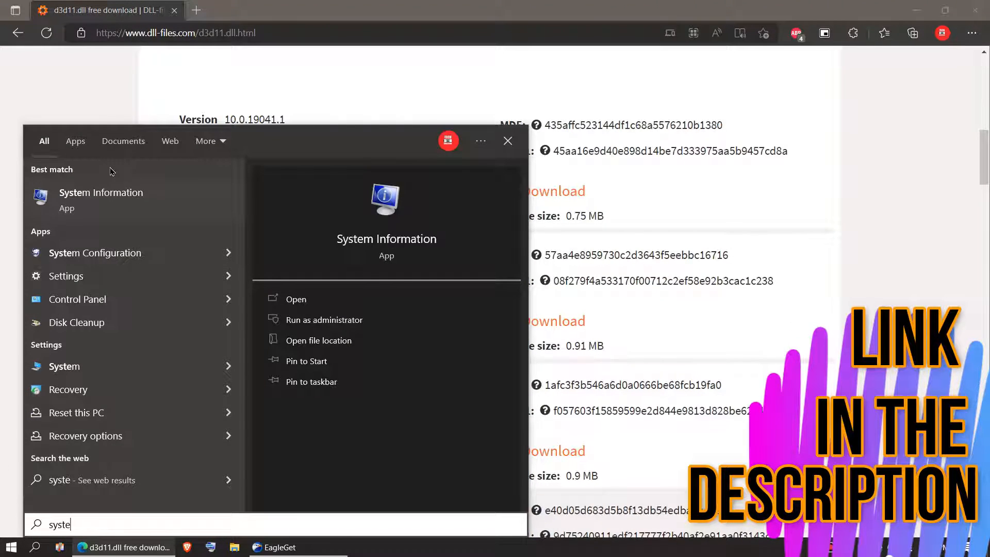
Confirm the system type is x64-based PC, then return to the download list.
left_click(295, 298)
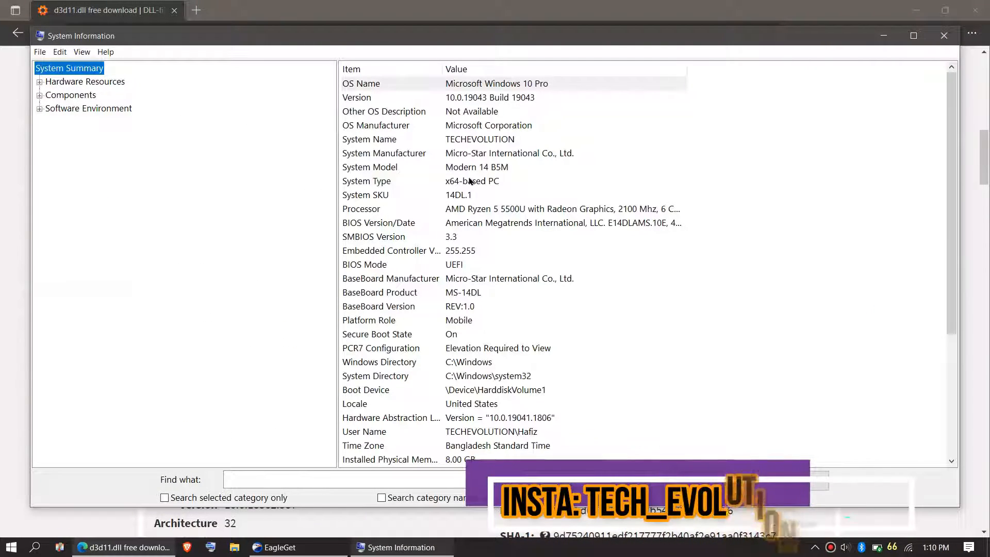
left_click(490, 98)
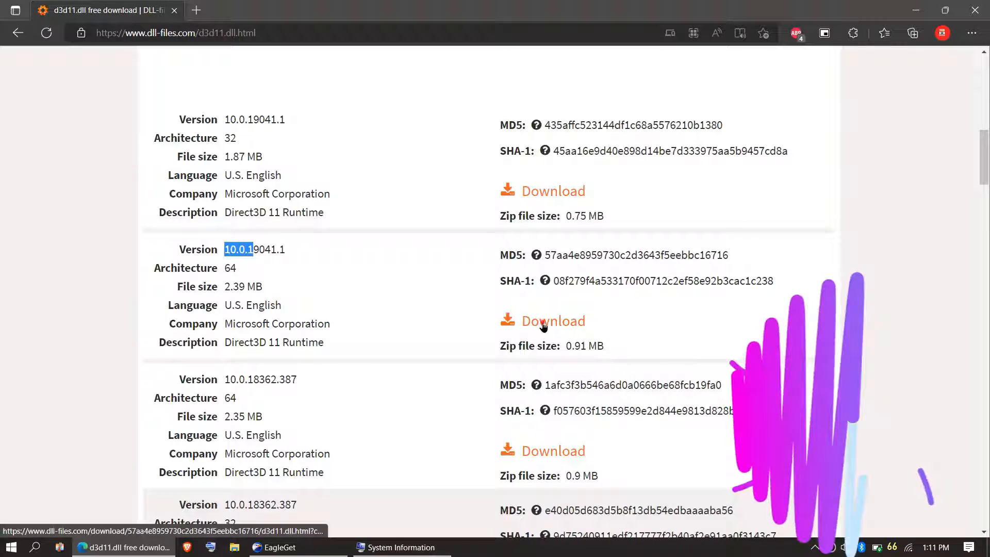
Download the 64-bit d3d11.dll version 10.0.19041.1 zip.
left_click(552, 320)
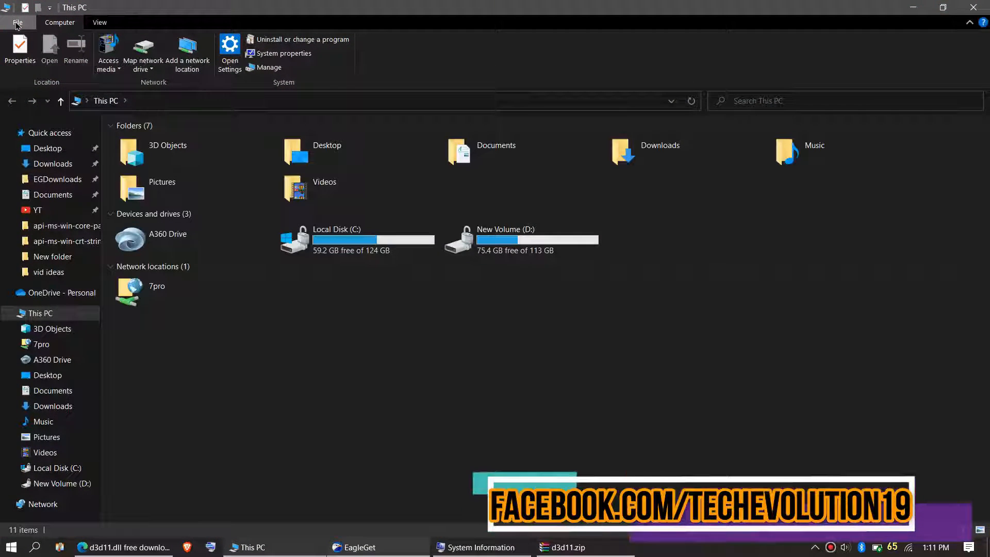
Copy d3d11.dll from the zip into C:\Windows\System32, then return to Windows.
double_click(336, 228)
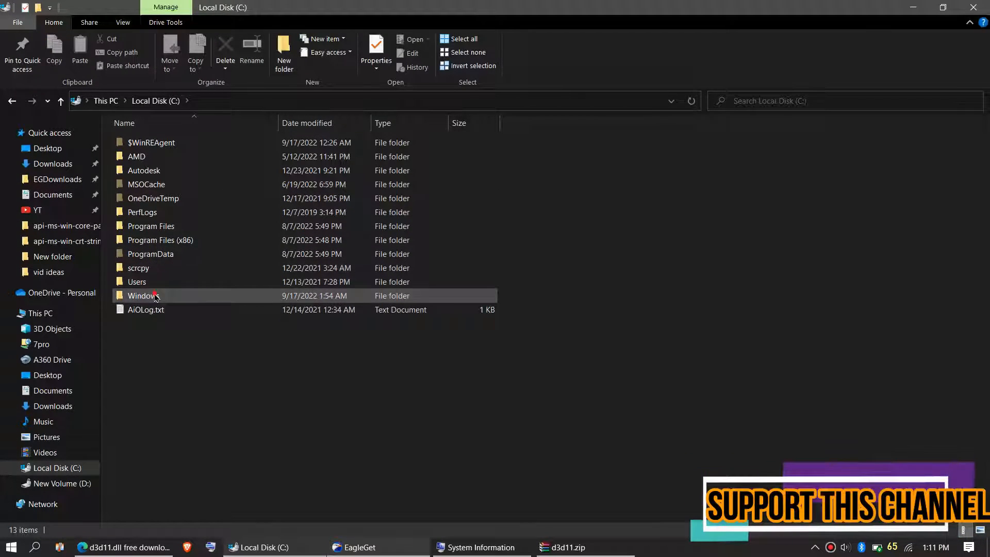
double_click(141, 296)
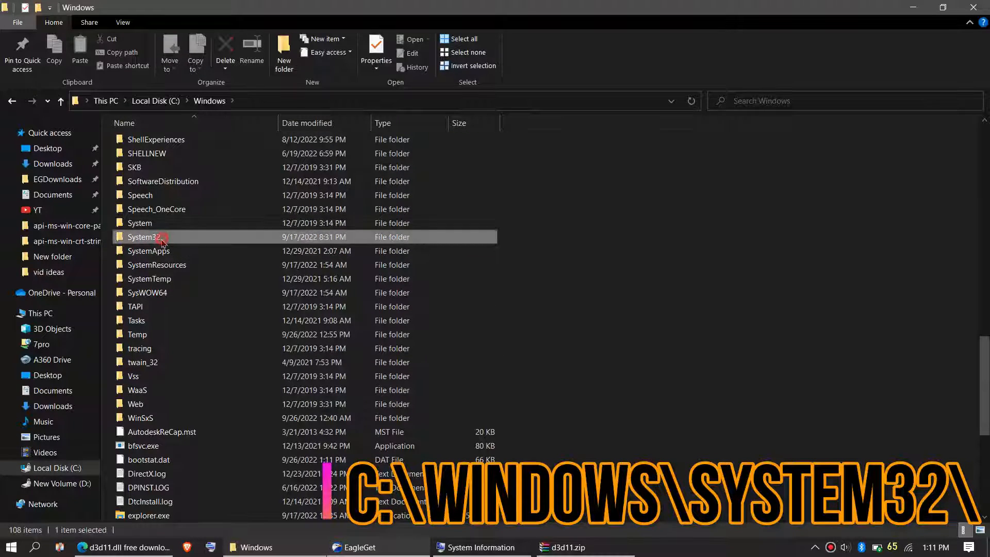
double_click(146, 237)
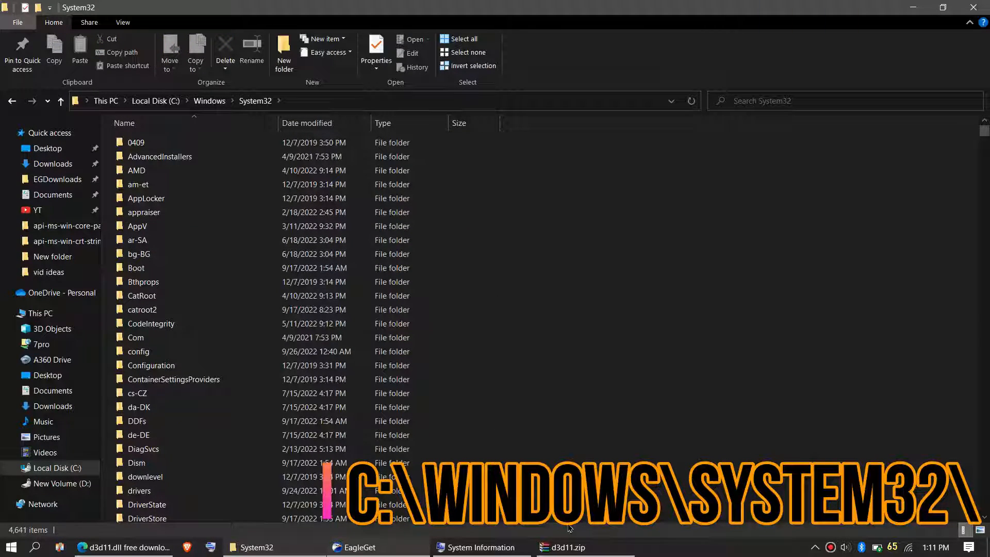
left_click(560, 548)
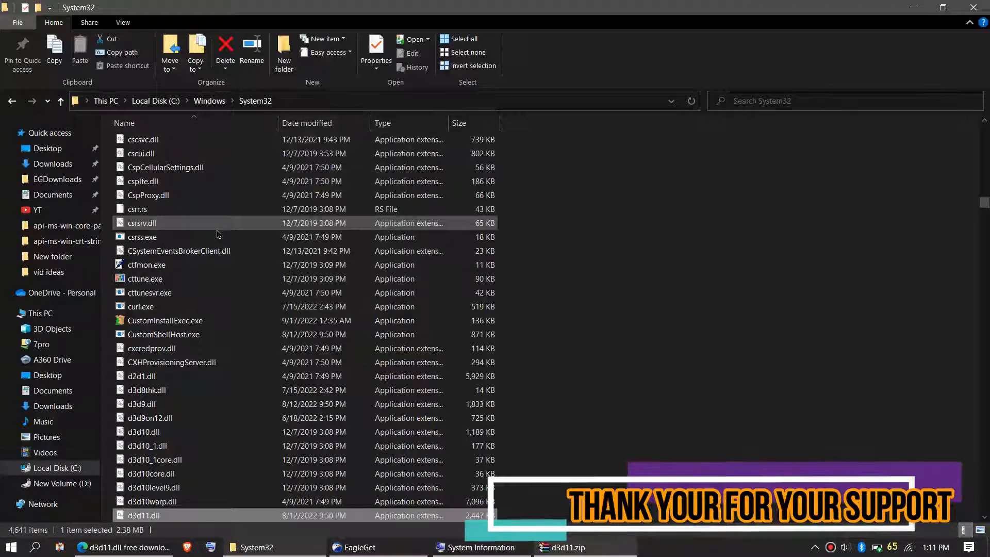
left_click(210, 101)
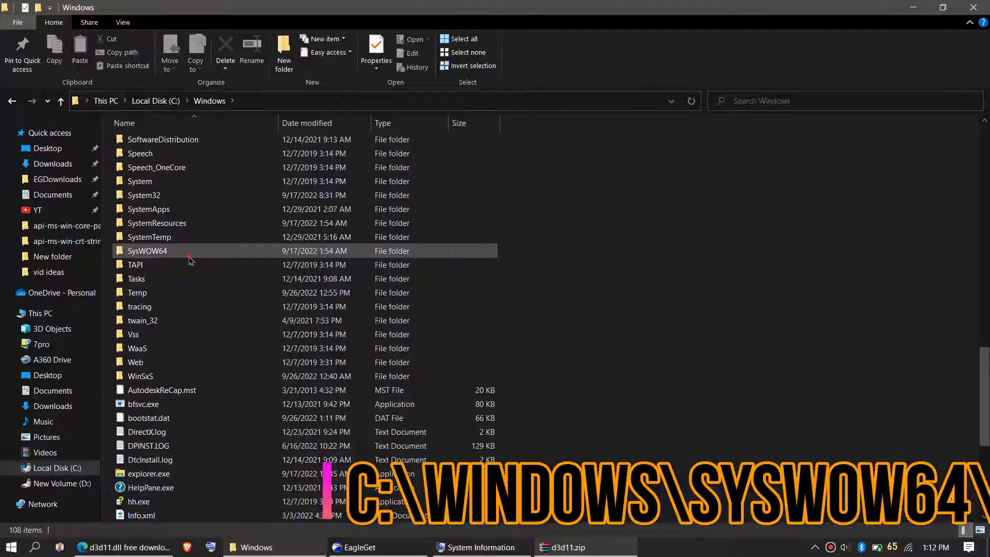
Open SysWOW64 and bring the d3d11.zip archive forward.
double_click(147, 251)
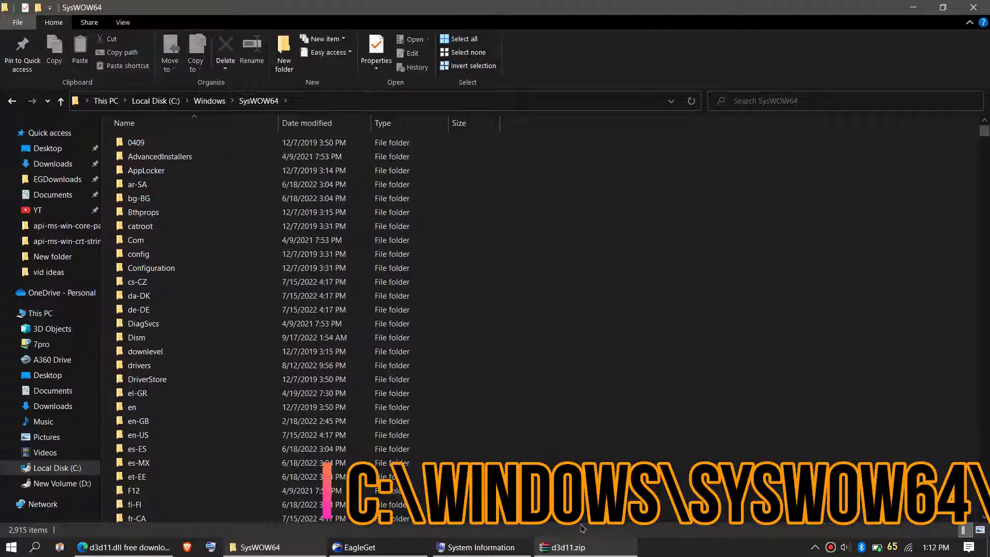
left_click(562, 547)
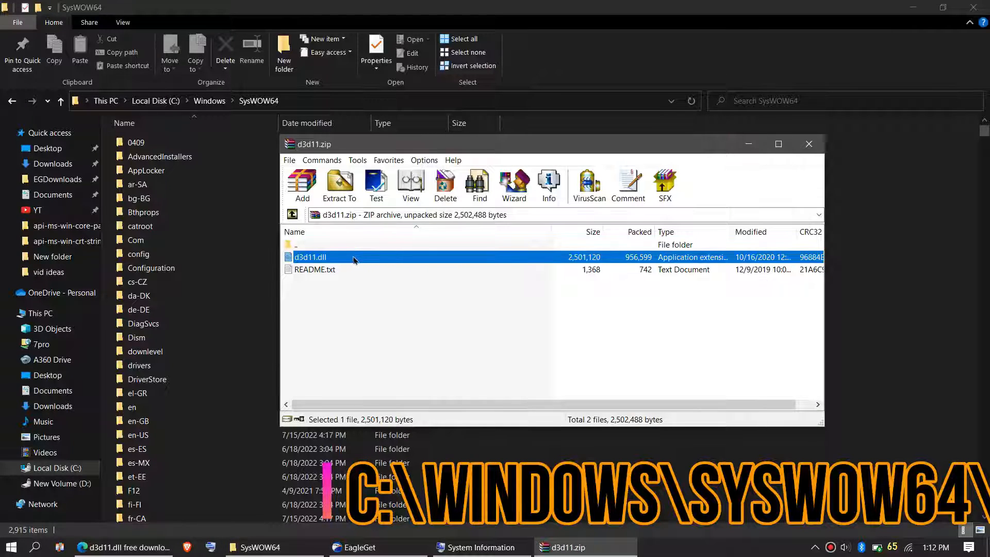